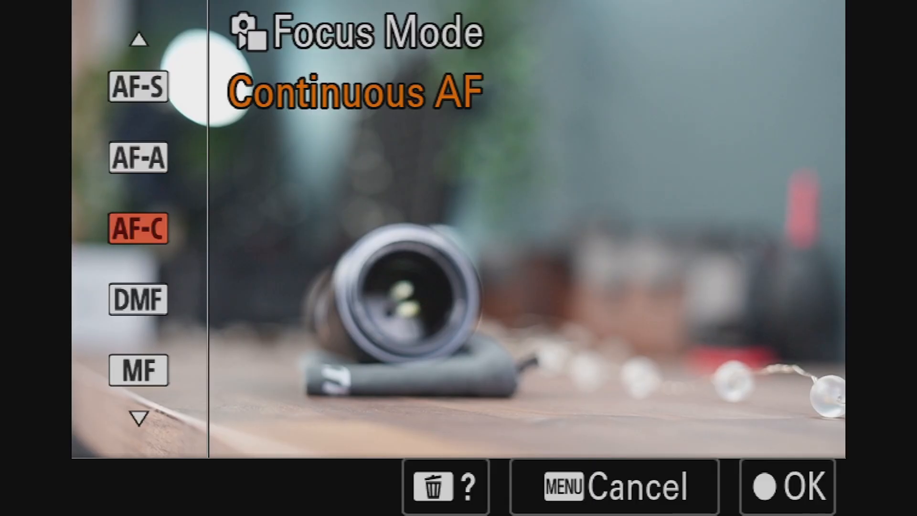
# Step: Confirm AF-C Continuous AF as the focus mode in the Sony camera menu
pyautogui.click(785, 489)
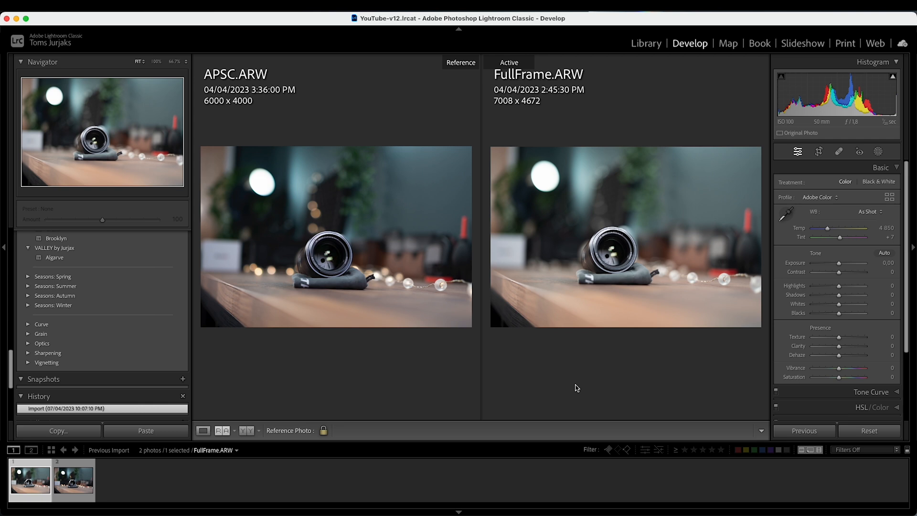
pyautogui.moveTo(549, 390)
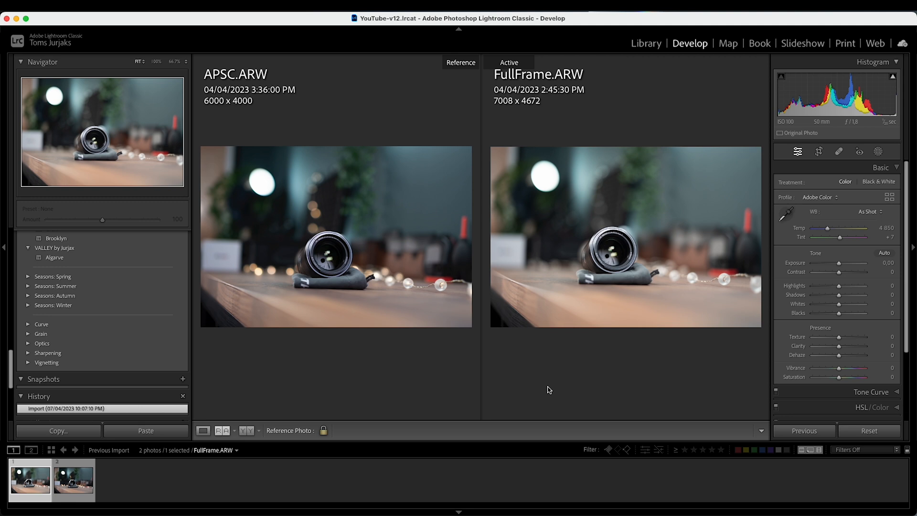
pyautogui.moveTo(689, 205)
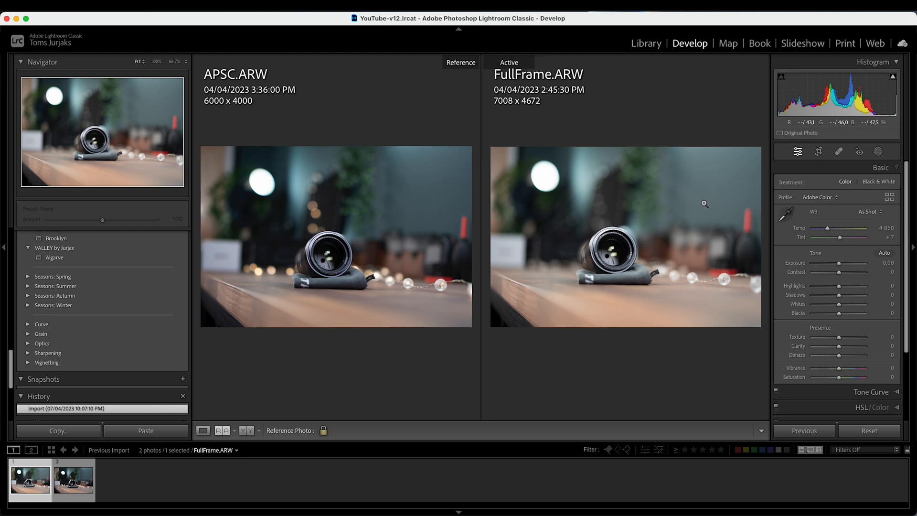
pyautogui.moveTo(338, 330)
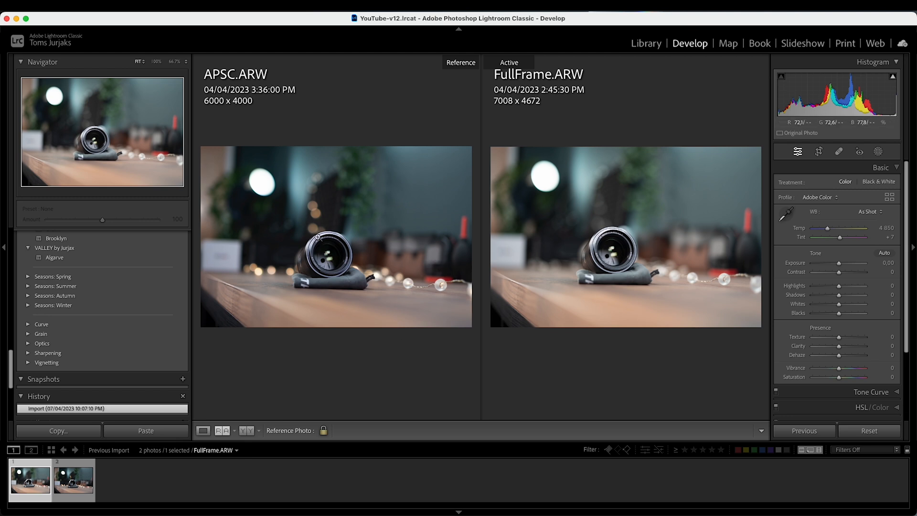
# Step: Inspect APSC.ARW beside FullFrame.ARW in the Develop Reference/Active compare view
pyautogui.click(609, 232)
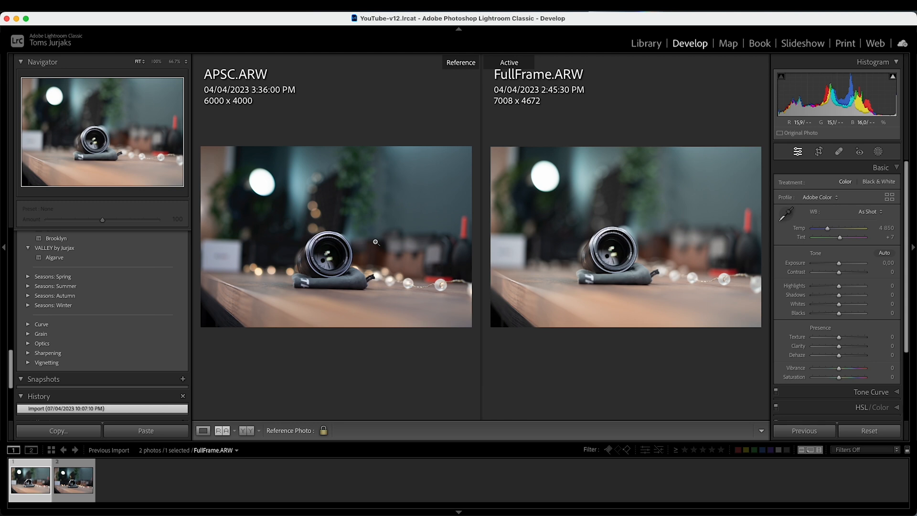
pyautogui.moveTo(384, 258)
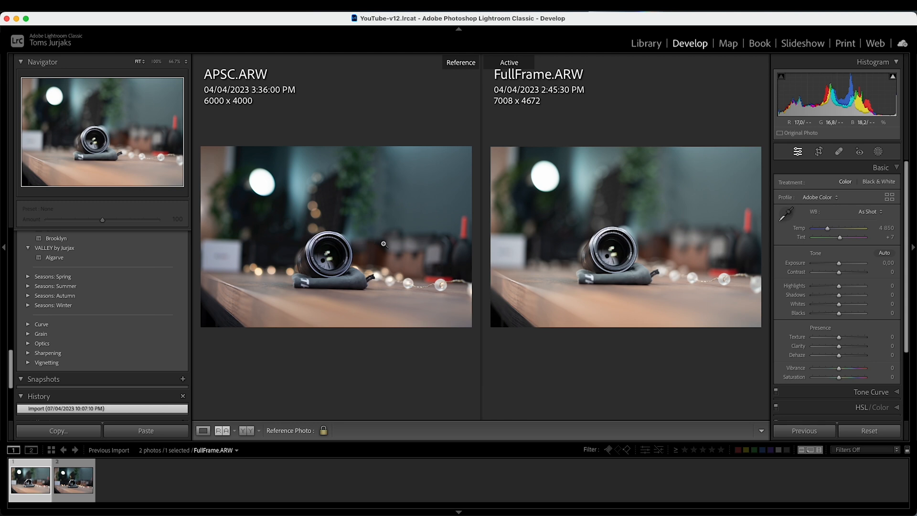
pyautogui.moveTo(315, 214)
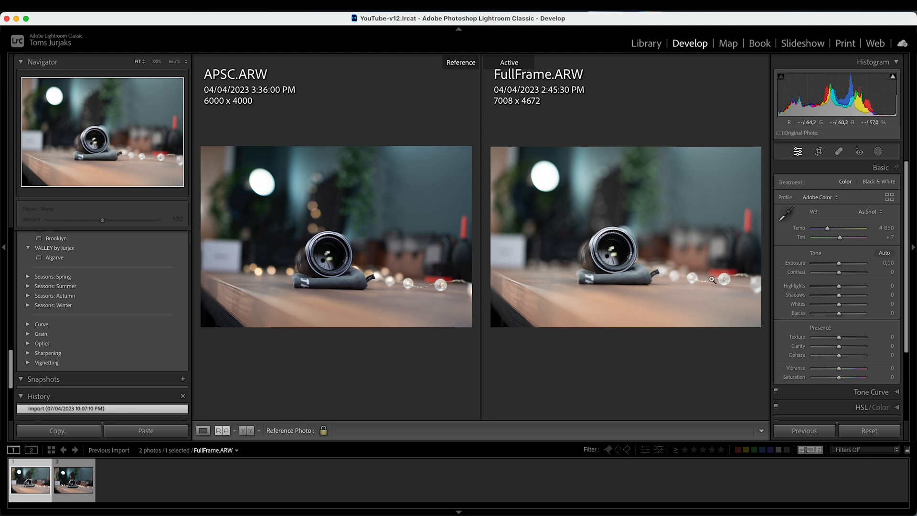
pyautogui.moveTo(600, 204)
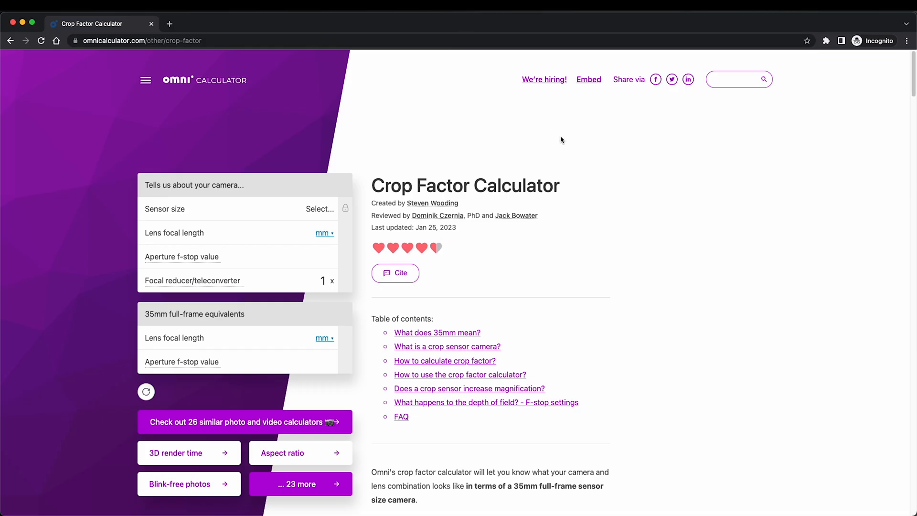
# Step: Choose APS-C (Sony) as the sensor size in the crop factor calculator
pyautogui.click(319, 208)
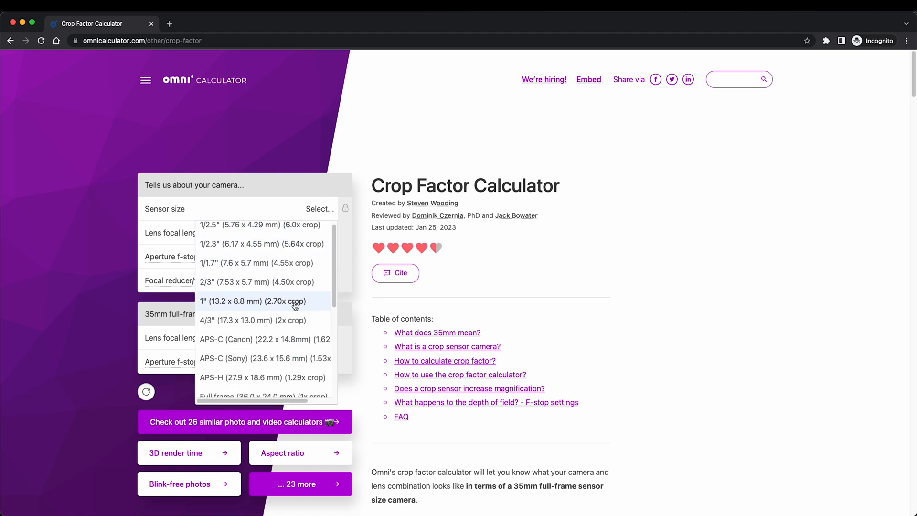
pyautogui.scroll(-3)
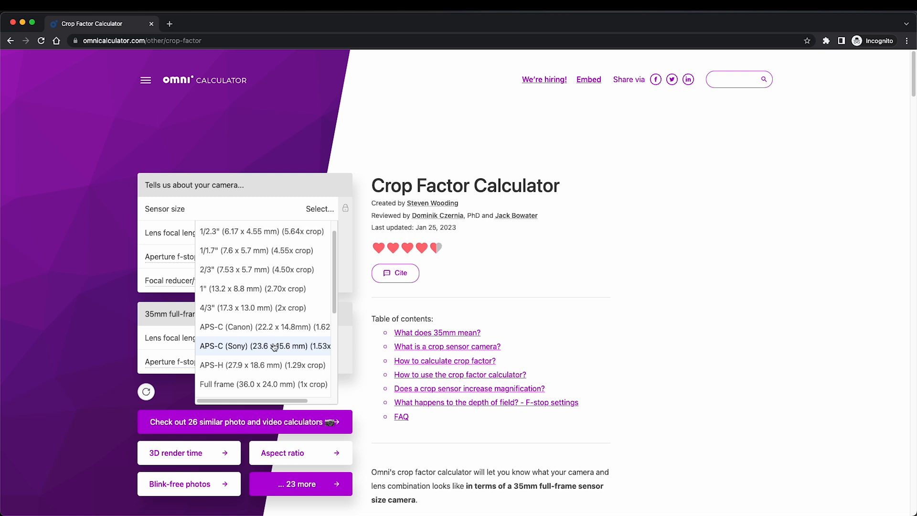
pyautogui.moveTo(246, 349)
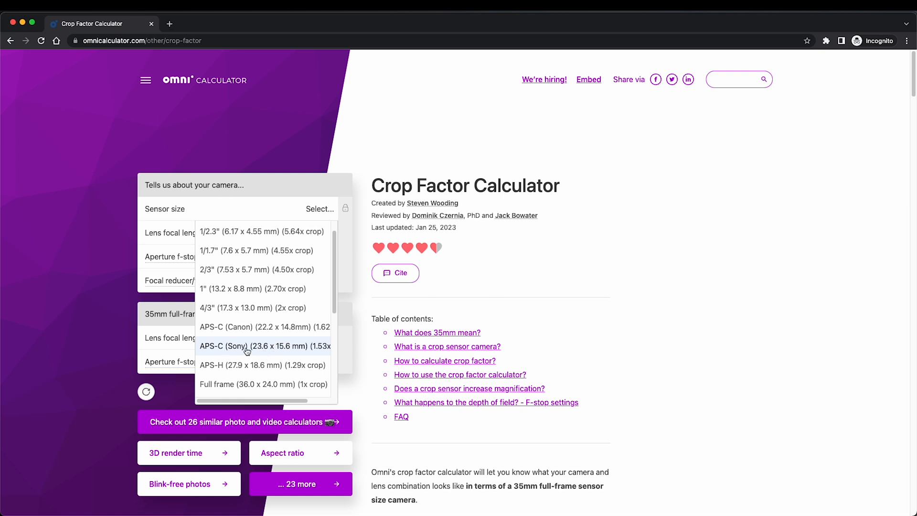
pyautogui.click(263, 345)
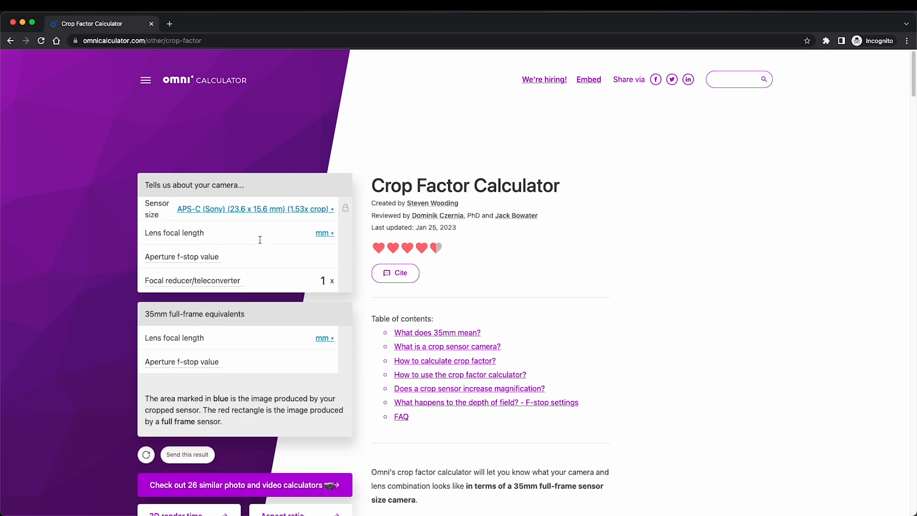
# Step: Enter 35 mm focal length and f/1.8, yielding full-frame equivalents 53.6 mm and f/2.75
pyautogui.write('3')
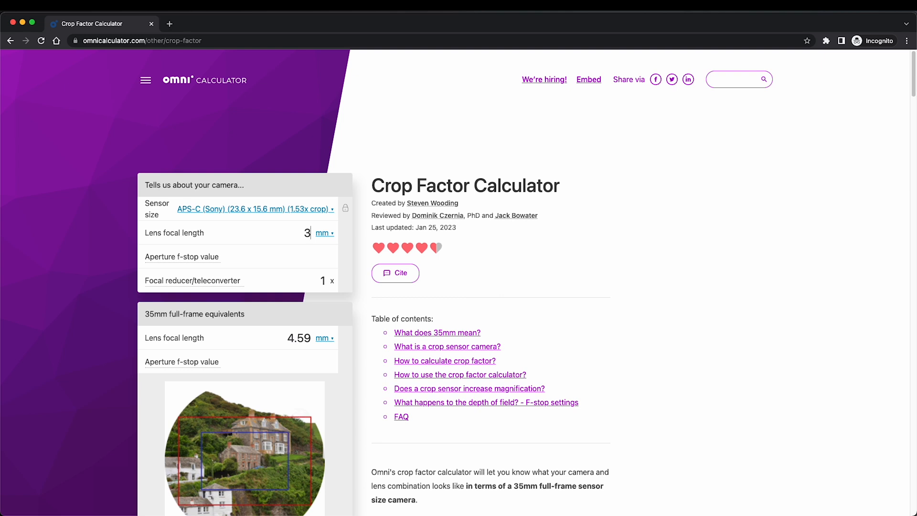
pyautogui.write('5')
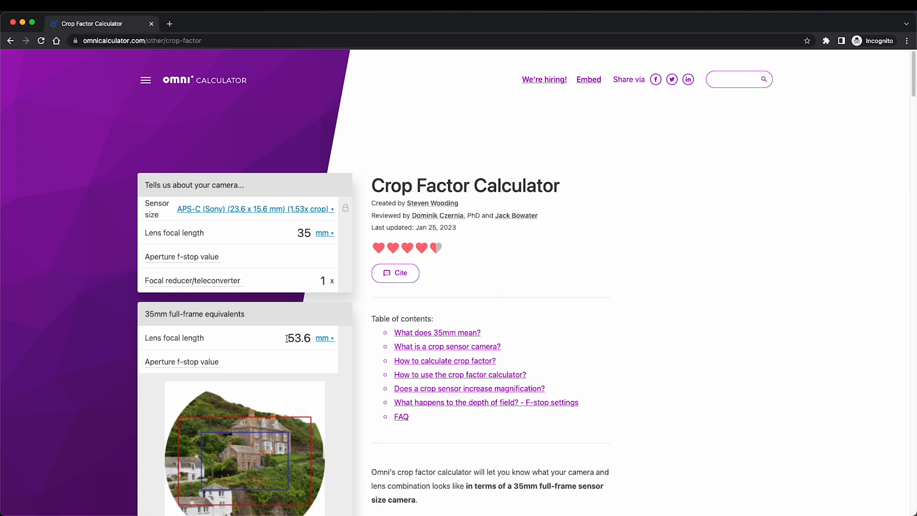
pyautogui.doubleClick(298, 338)
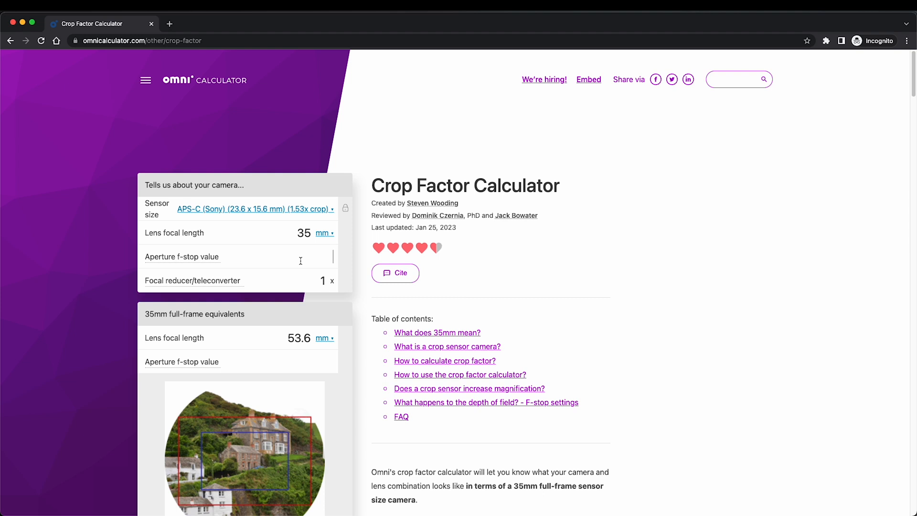
pyautogui.write('1.8')
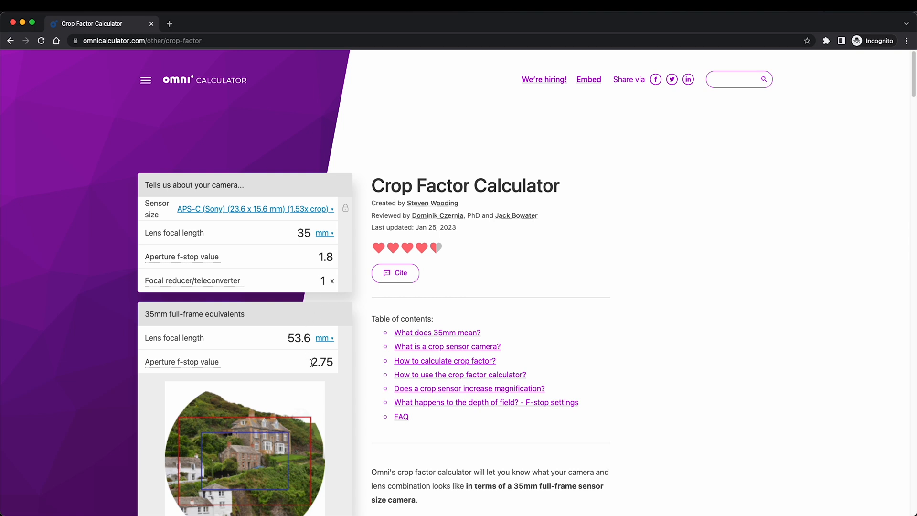
pyautogui.doubleClick(321, 361)
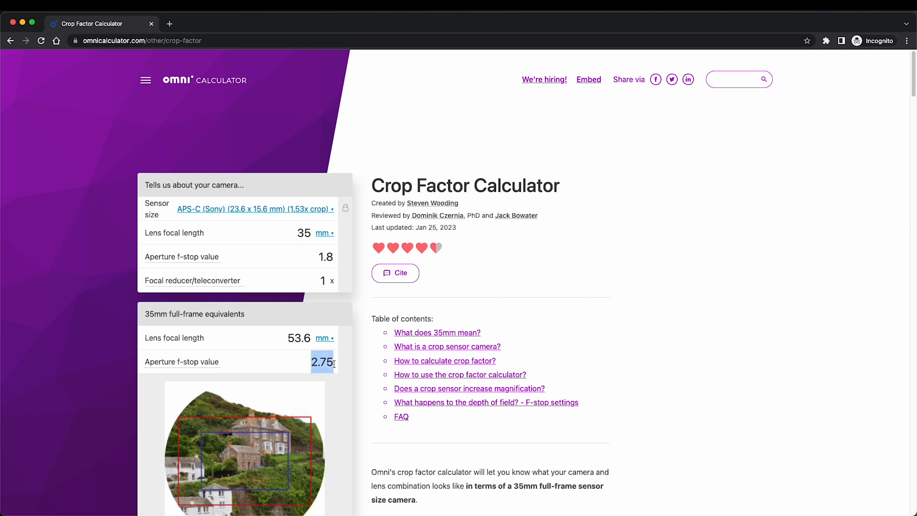